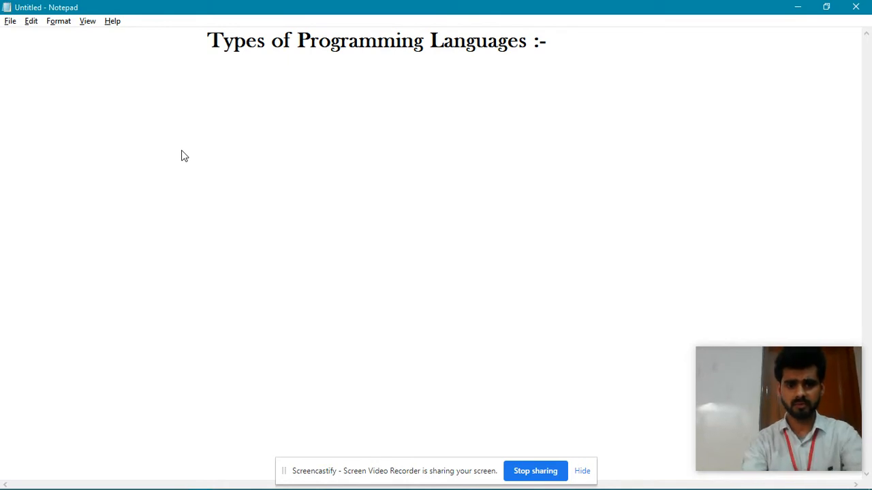
- Write the headings '1. Machine Language :' and '2. Assembly Language :' on separate lines
{"action": "type", "text": "1."}
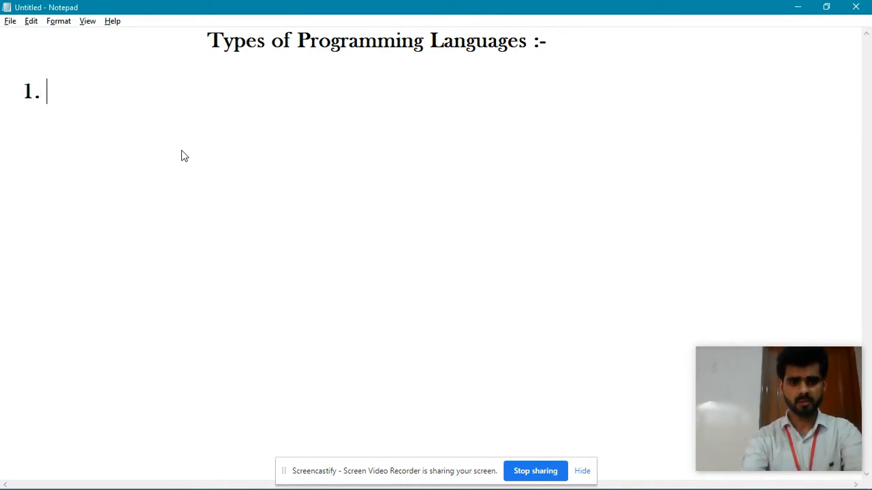
{"action": "type", "text": "Machine K"}
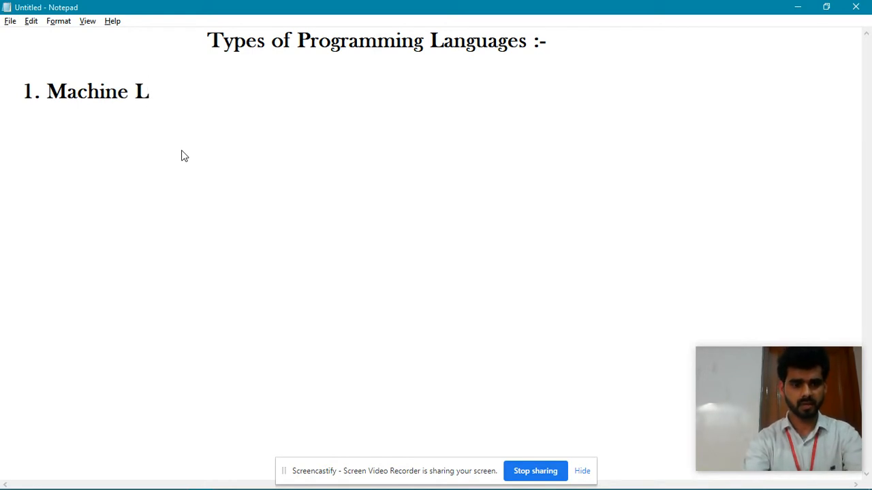
{"action": "type", "text": "an"}
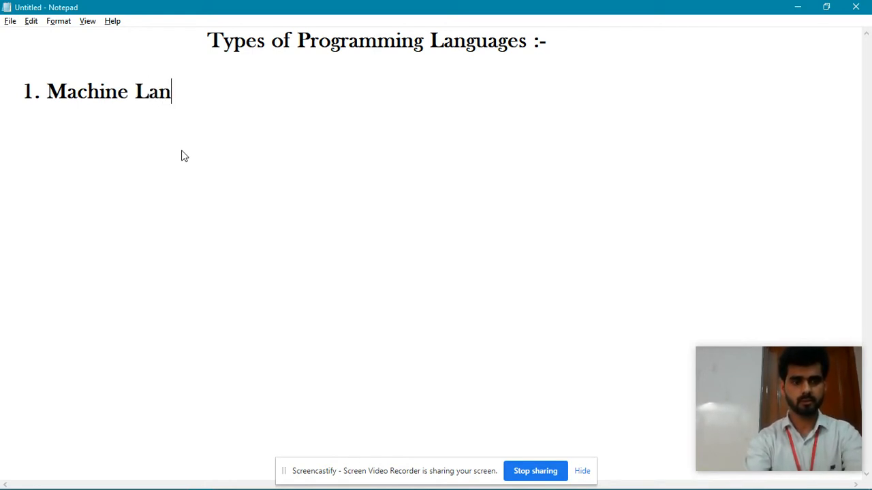
{"action": "type", "text": "guage :"}
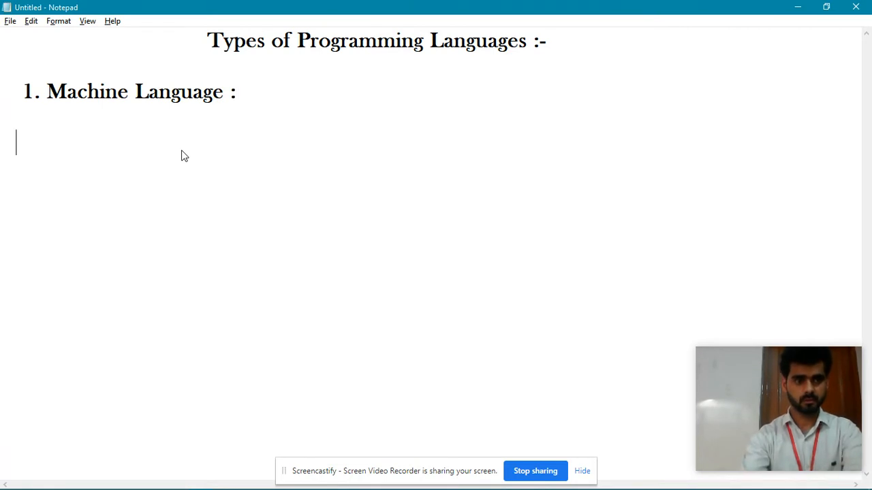
{"action": "type", "text": "2."}
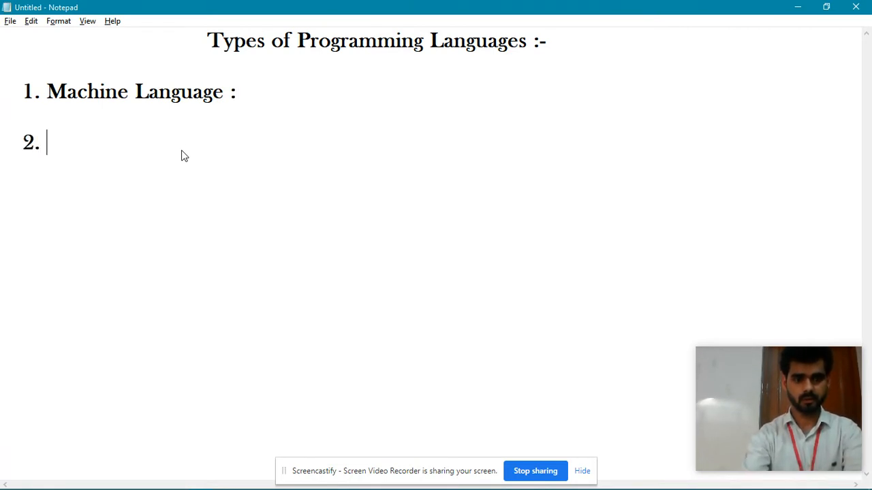
{"action": "type", "text": "Assembly Lang"}
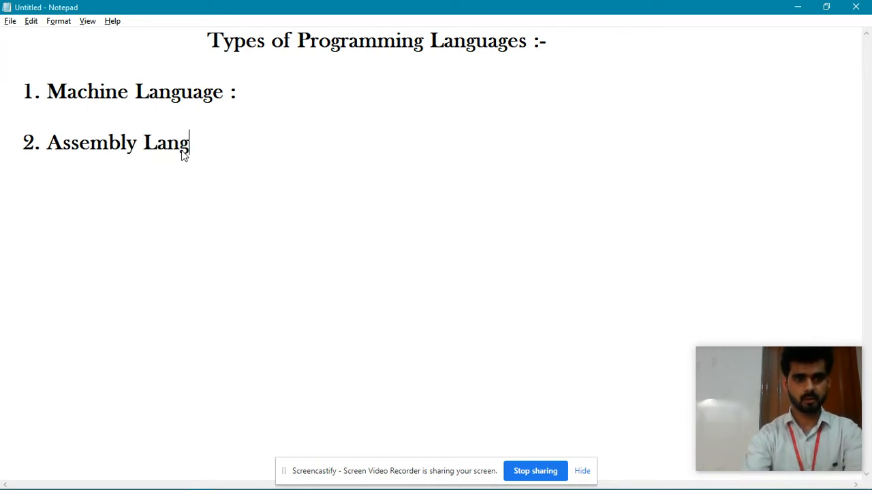
{"action": "type", "text": "uage :"}
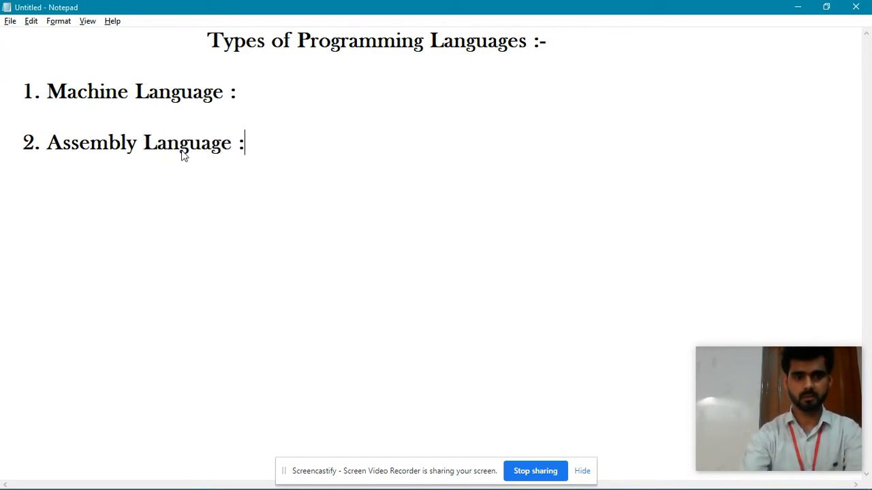
{"action": "key", "text": "Enter"}
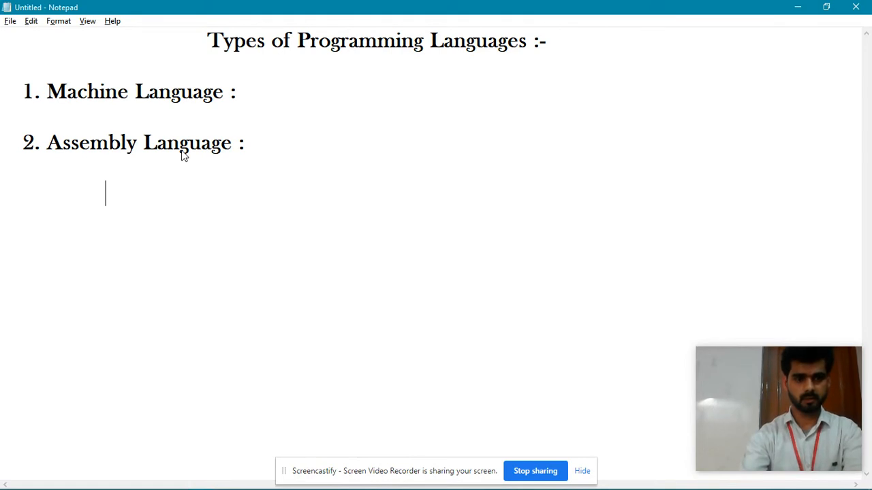
- Write the third heading '3. High Level Language :' on its own line
{"action": "type", "text": "3"}
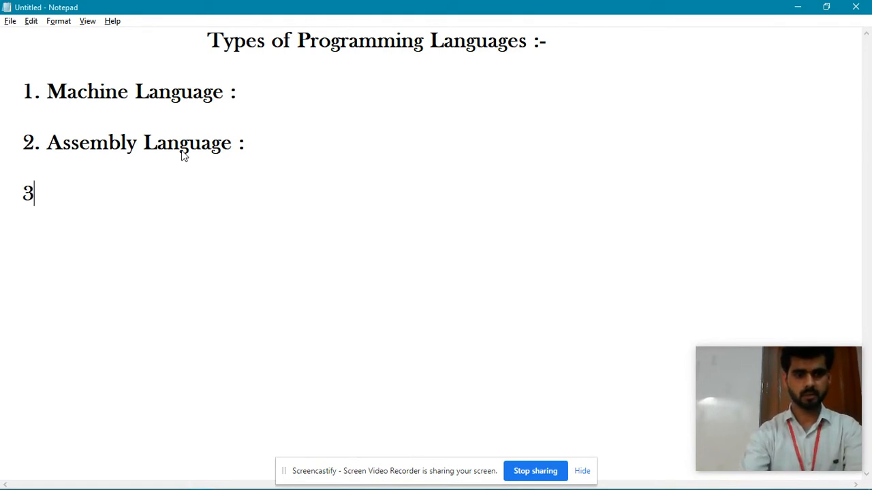
{"action": "type", "text": ". High Level L"}
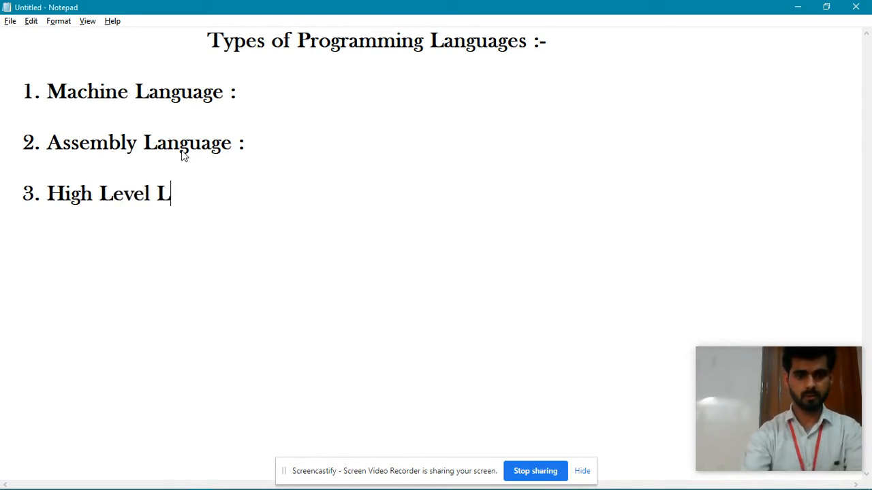
{"action": "type", "text": "e"}
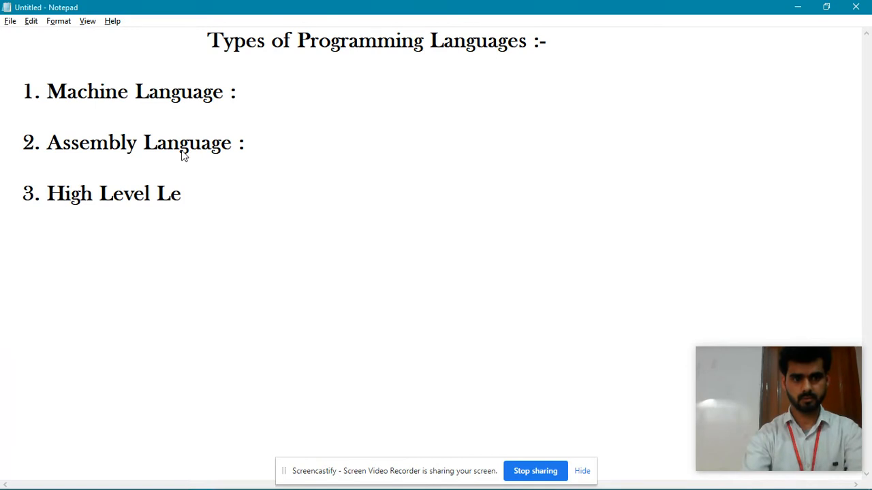
{"action": "type", "text": "ang"}
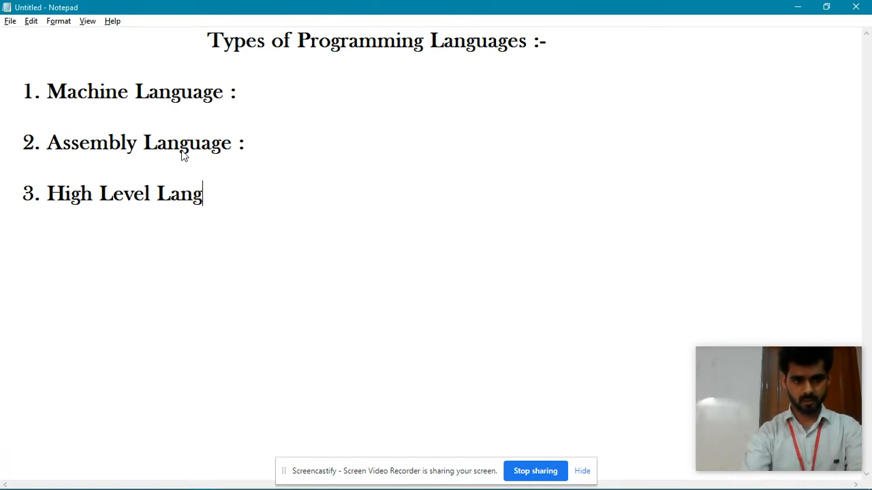
{"action": "type", "text": "uage :"}
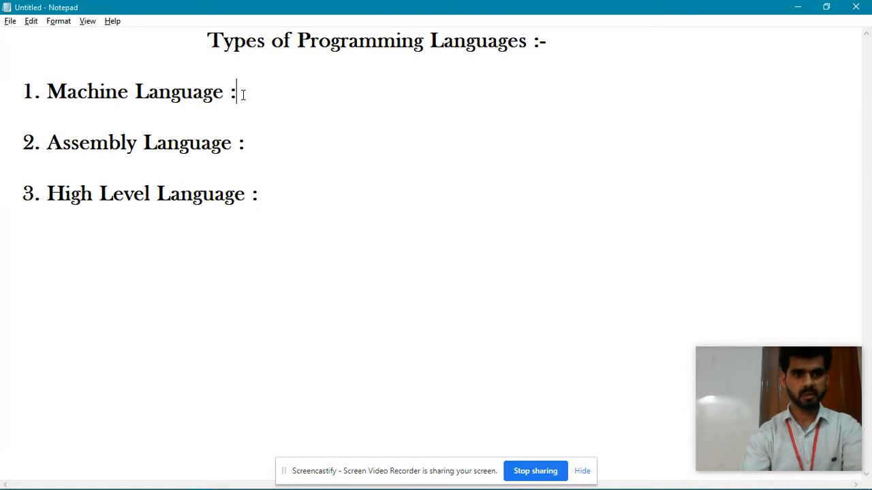
- Write 'Binary or Low level Language' on a new indented line under Machine Language
{"action": "key", "text": "enter"}
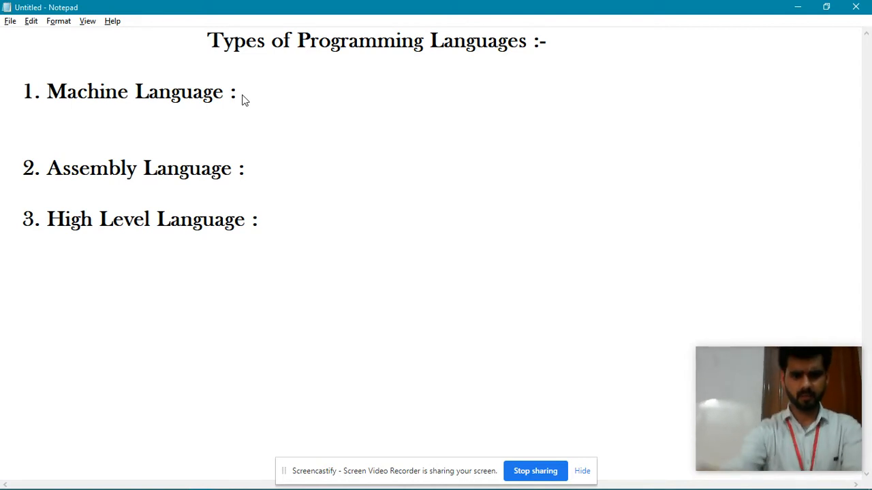
{"action": "type", "text": "Bina"}
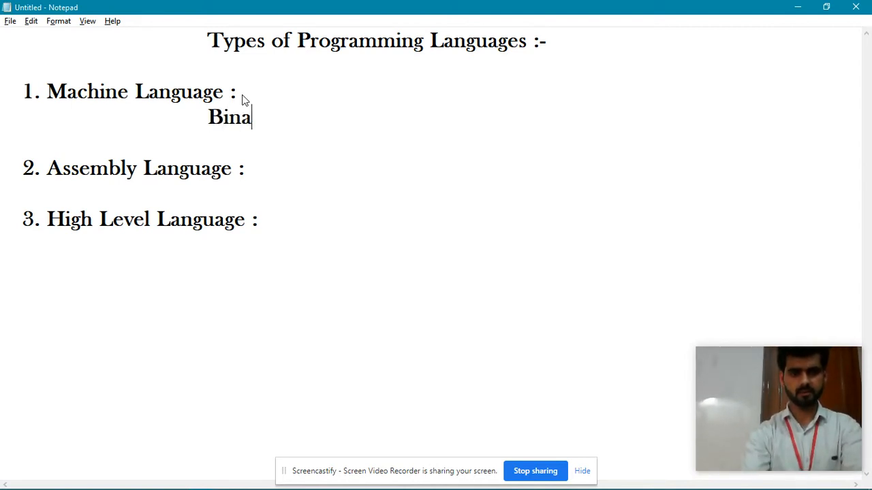
{"action": "type", "text": "ry L"}
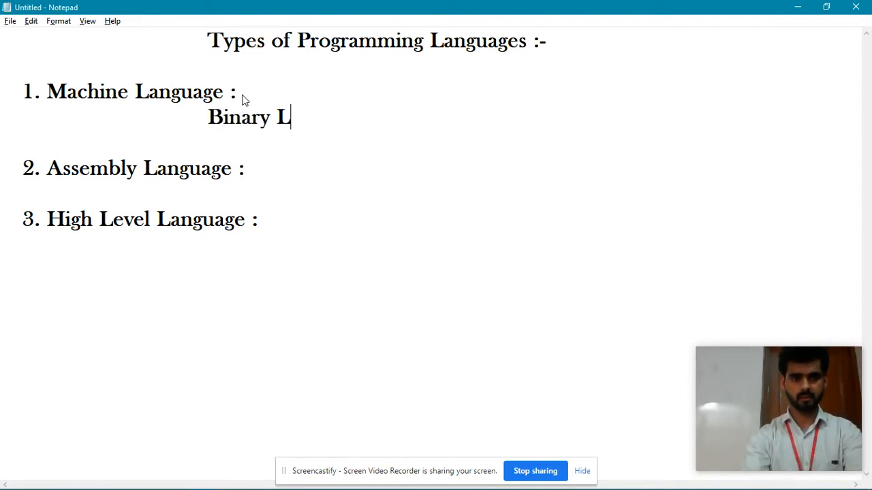
{"action": "key", "text": "Backspace"}
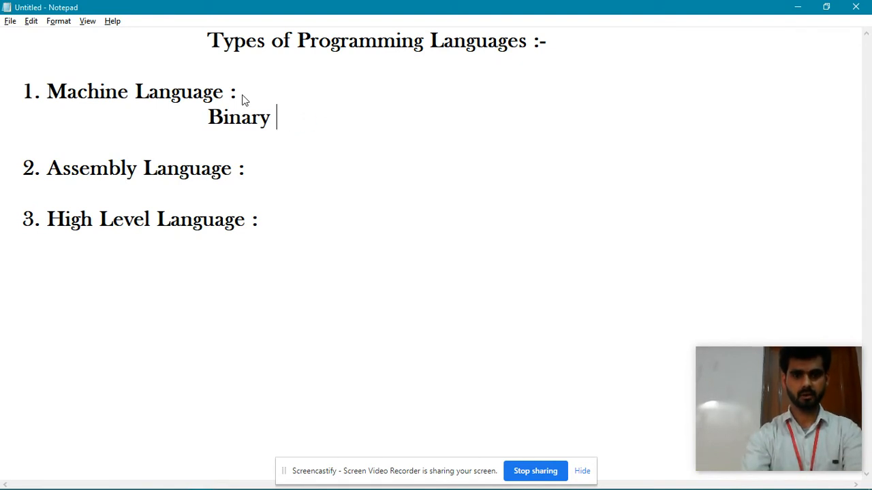
{"action": "type", "text": "or Low"}
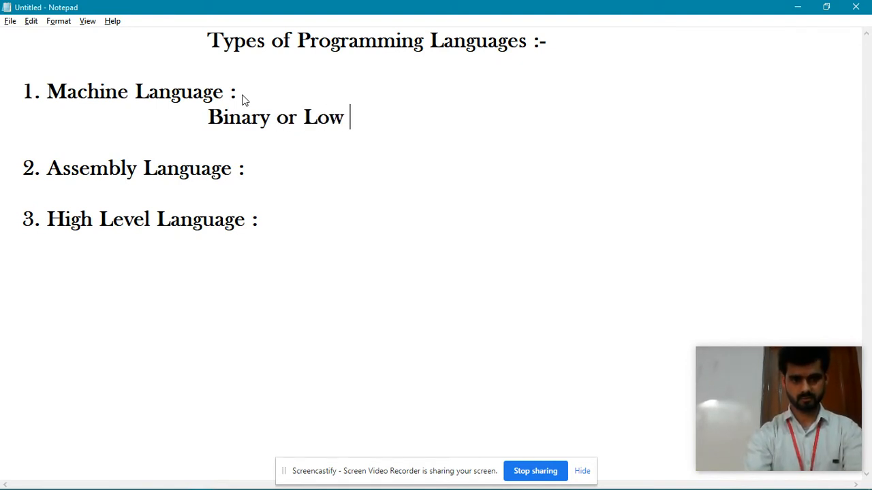
{"action": "type", "text": "lebe"}
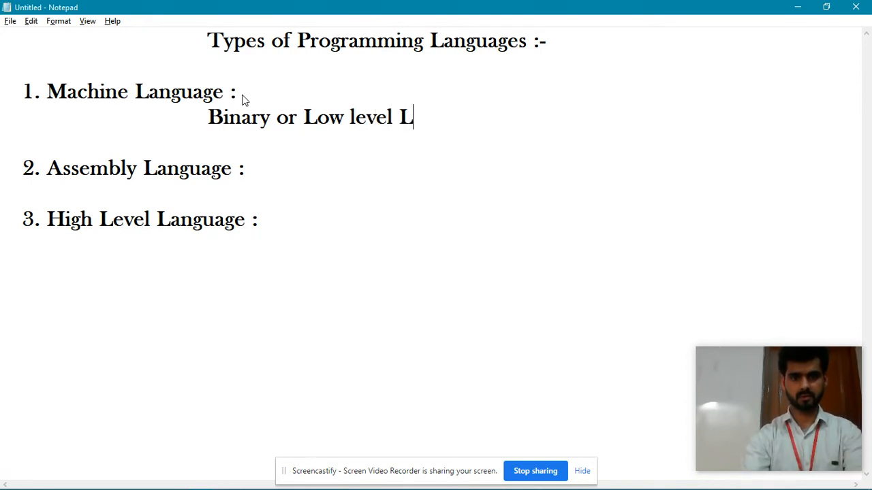
{"action": "type", "text": "anguage"}
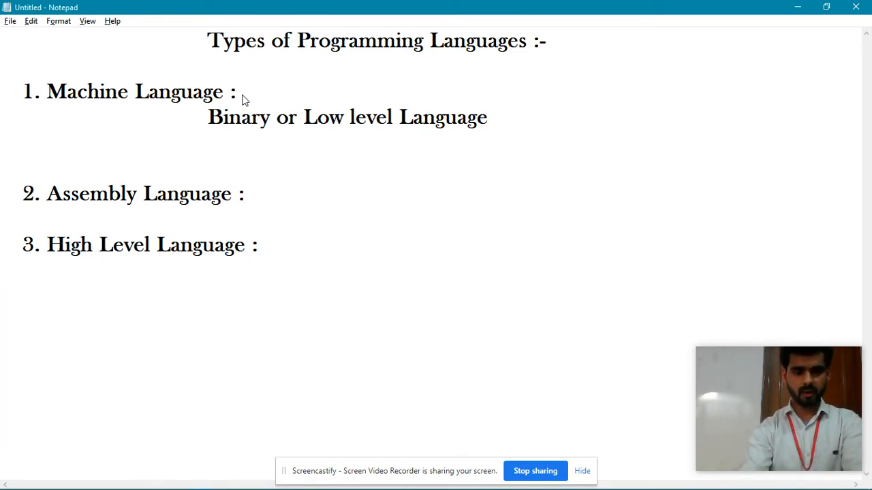
- Write 'string 0s and 1s (11001)' and start a new line below it
{"action": "type", "text": "st"}
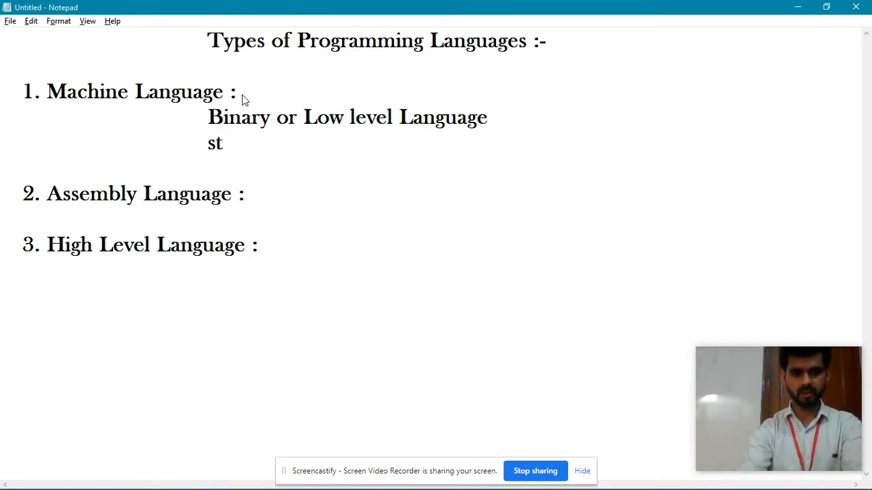
{"action": "type", "text": "ring"}
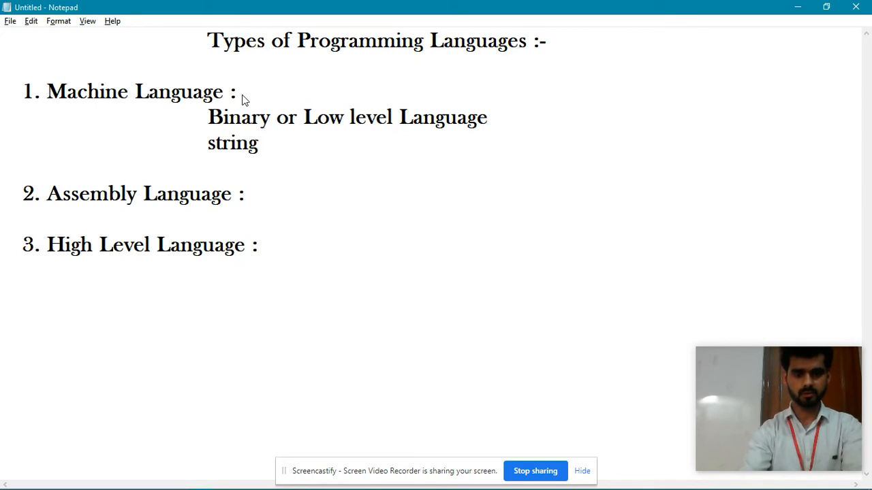
{"action": "type", "text": "0s and"}
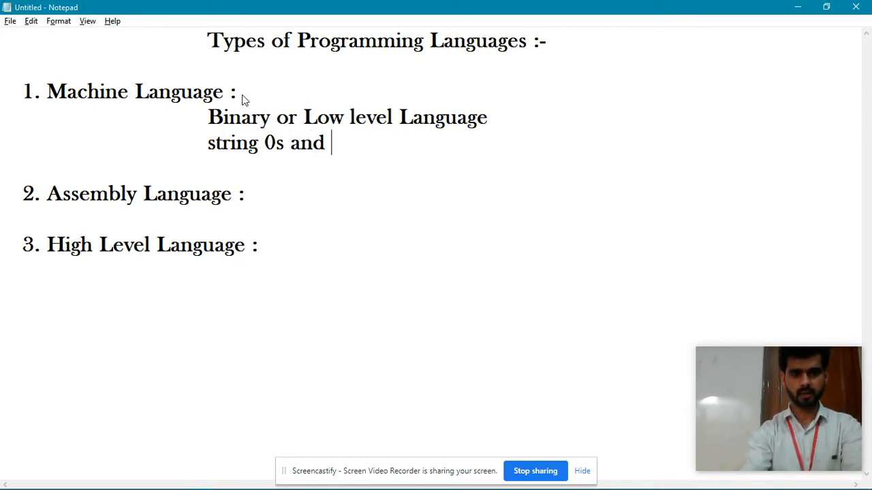
{"action": "type", "text": "1"}
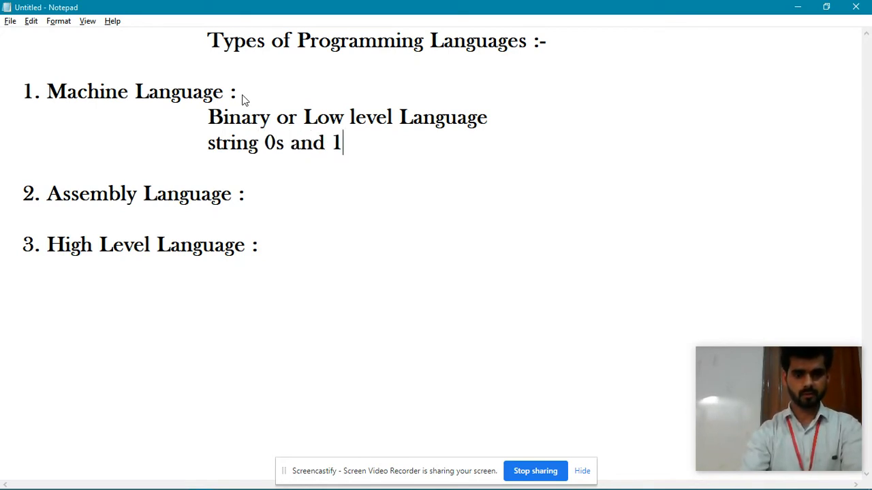
{"action": "type", "text": "sr"}
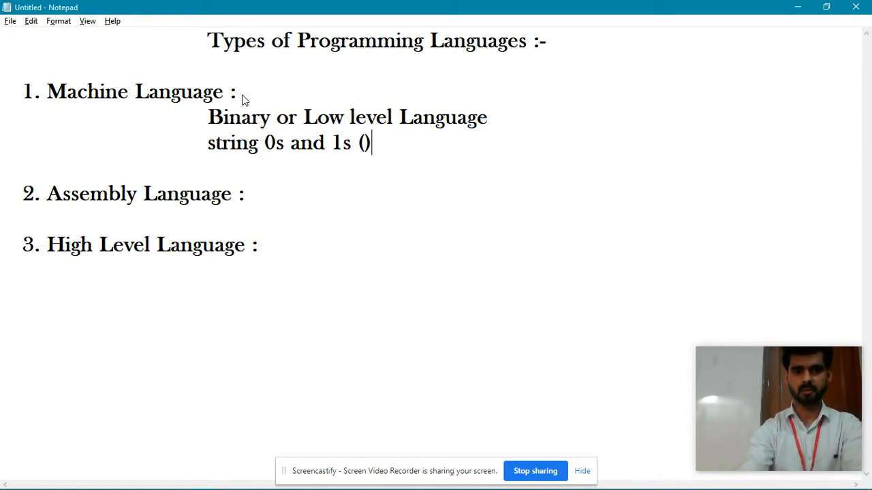
{"action": "type", "text": "110"}
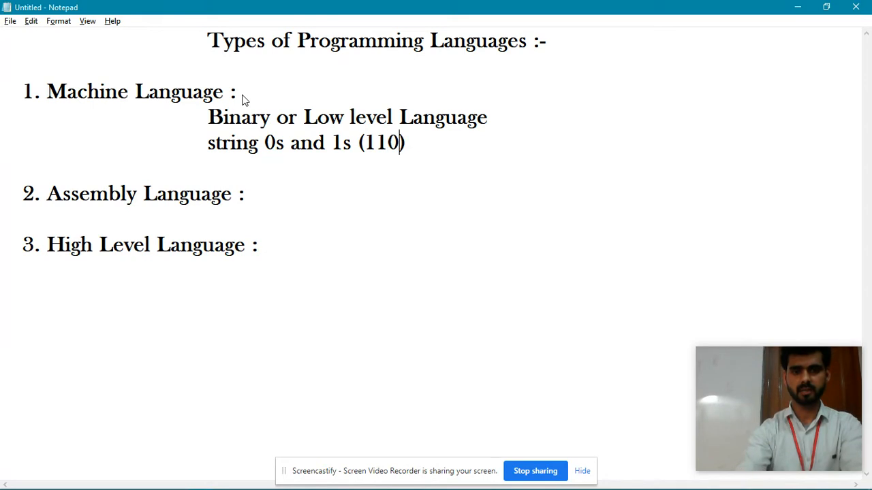
{"action": "type", "text": "01"}
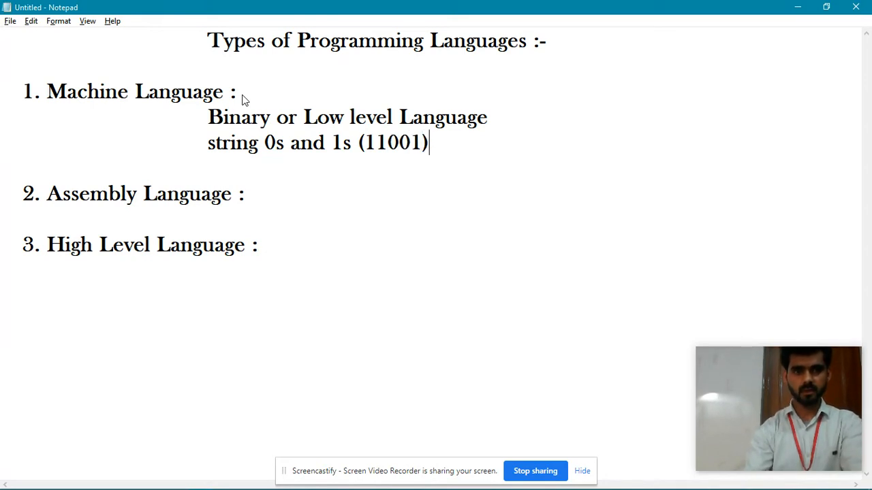
{"action": "key", "text": "enter"}
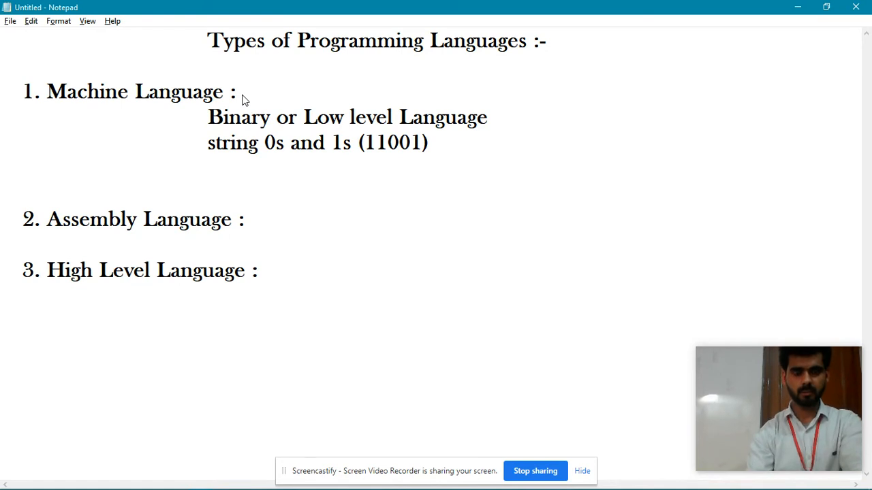
- Write 'not user friendly(understood by machine only)' as a Machine Language note
{"action": "type", "text": "user"}
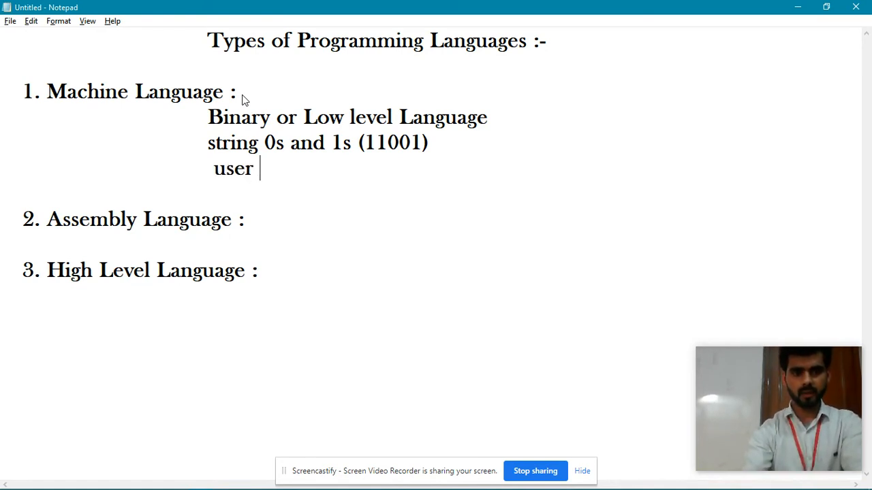
{"action": "type", "text": "fri"}
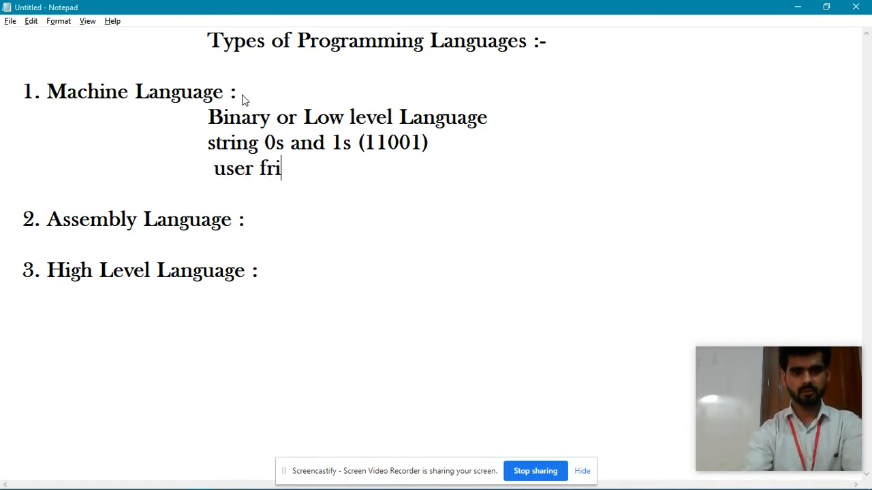
{"action": "type", "text": "e"}
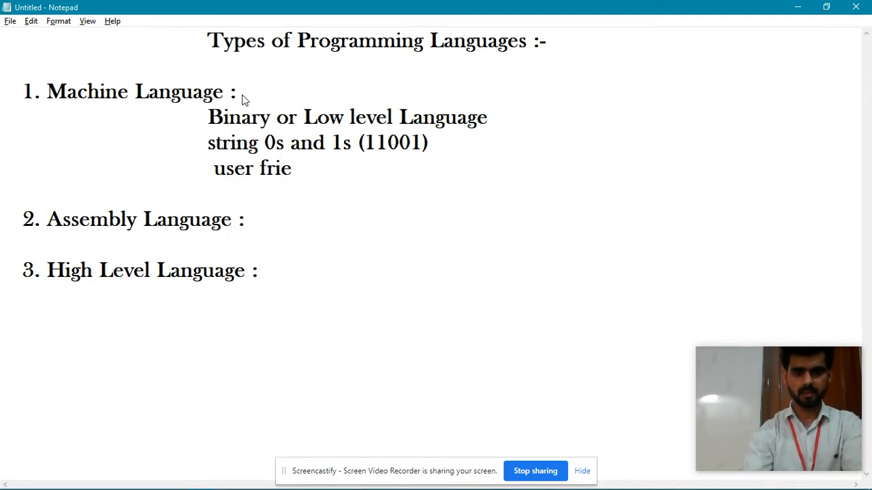
{"action": "type", "text": "not"}
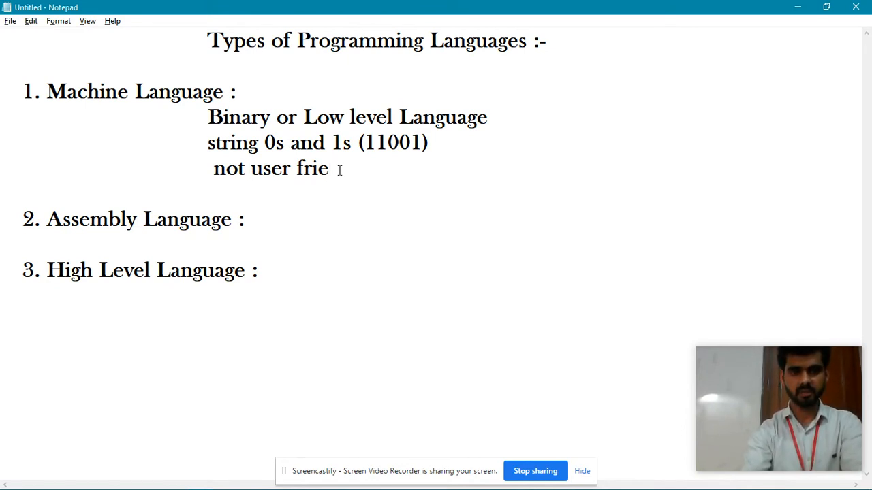
{"action": "type", "text": "ndly"}
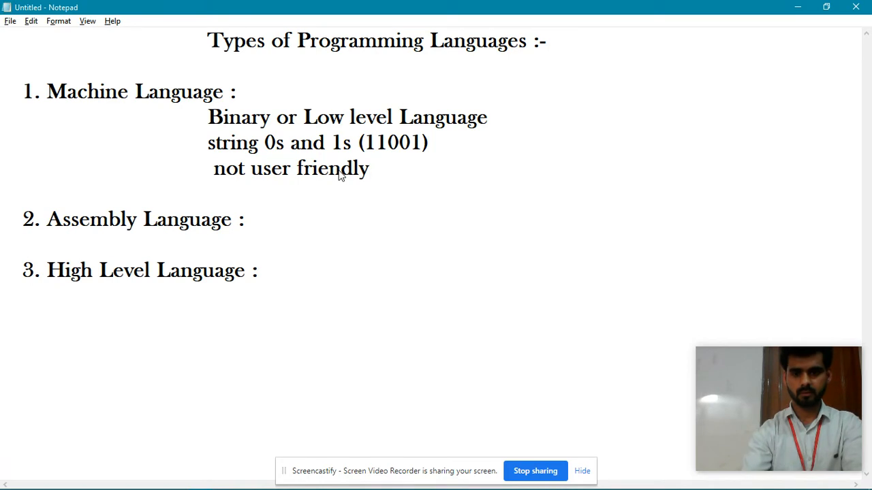
{"action": "type", "text": "()"}
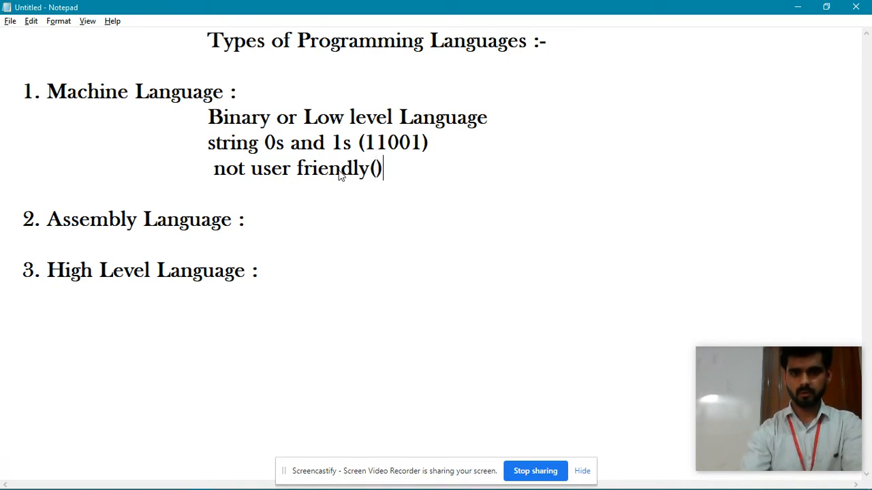
{"action": "type", "text": "unde"}
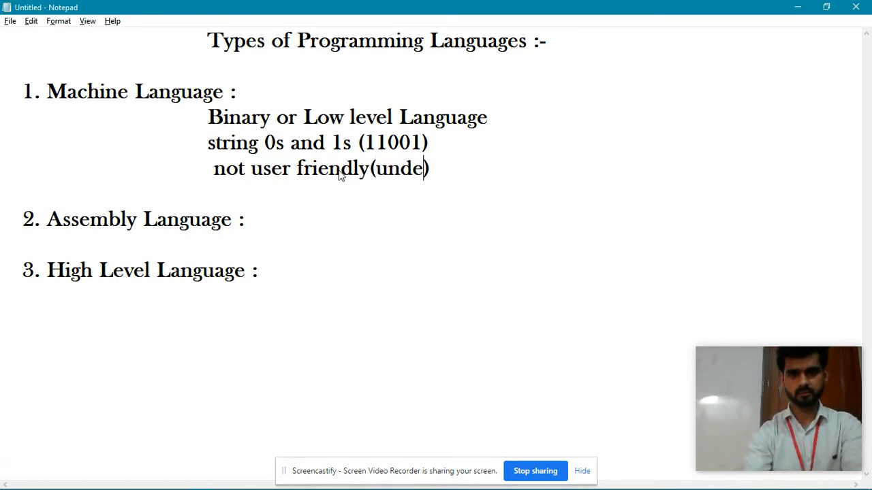
{"action": "type", "text": "rstood by machi"}
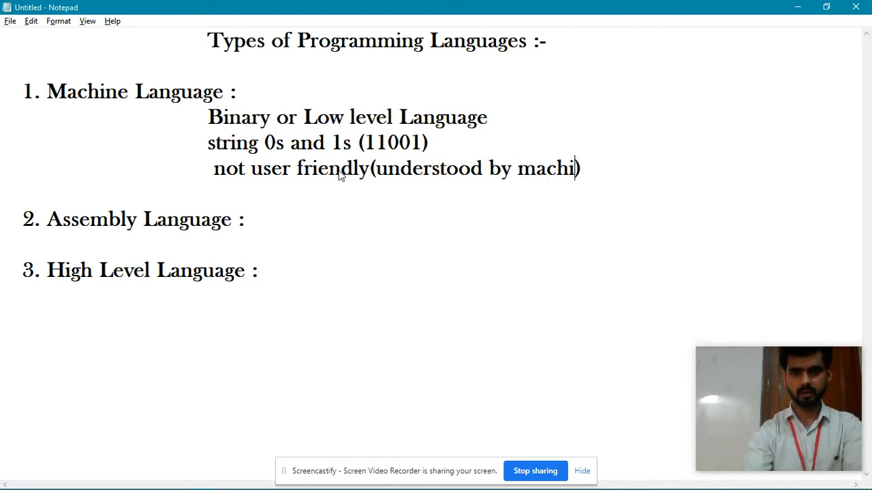
{"action": "type", "text": "ne o"}
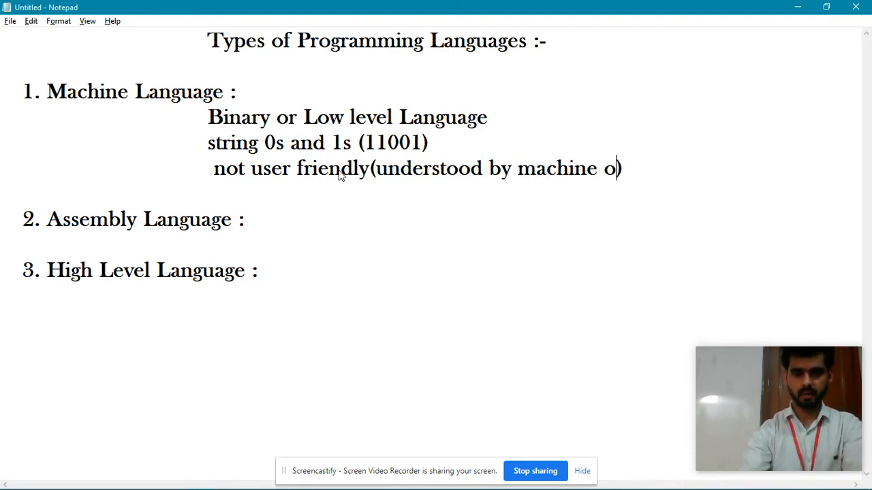
{"action": "type", "text": "nly"}
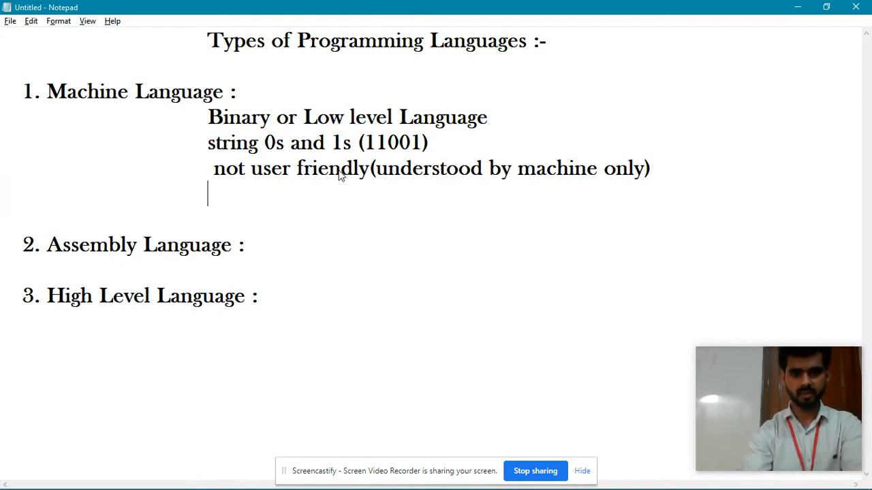
- Write 'machine dependent' and 'not portable' as the last Machine Language notes
{"action": "type", "text": "machine"}
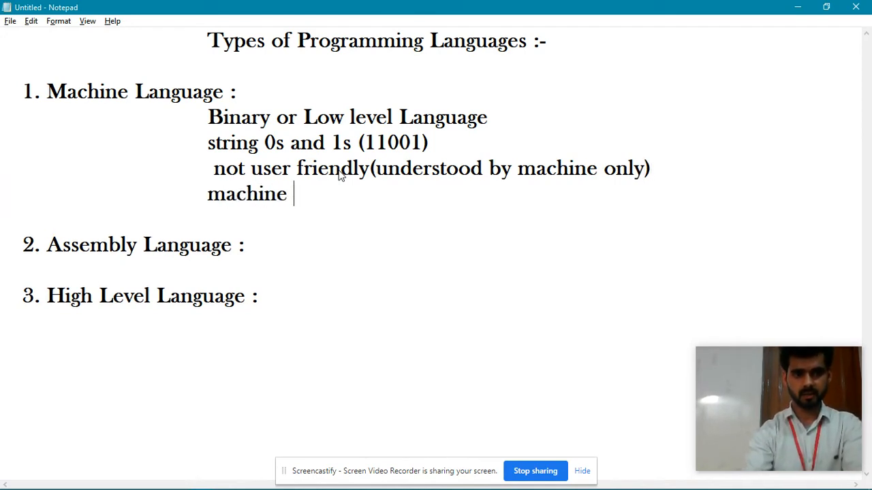
{"action": "type", "text": "depende"}
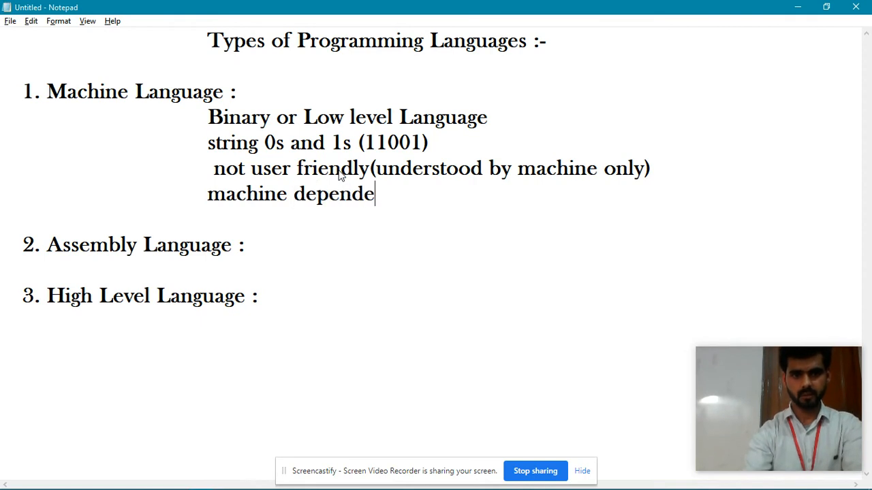
{"action": "type", "text": "nt"}
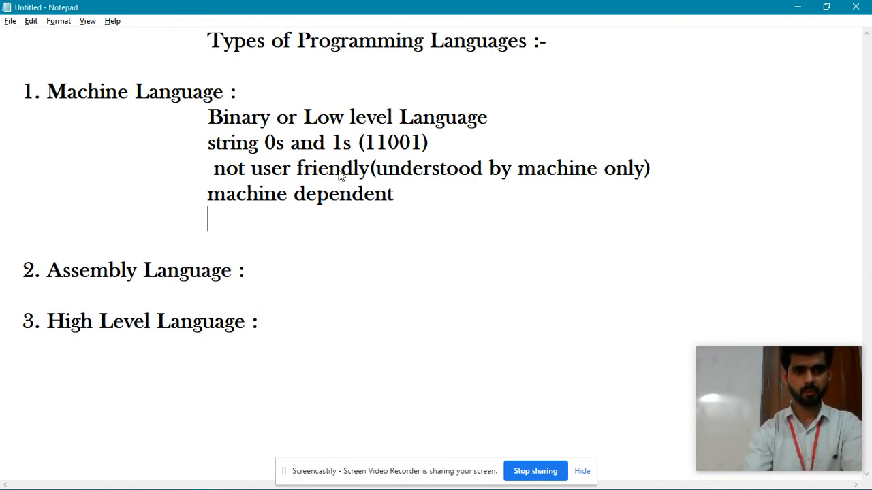
{"action": "type", "text": "portabl"}
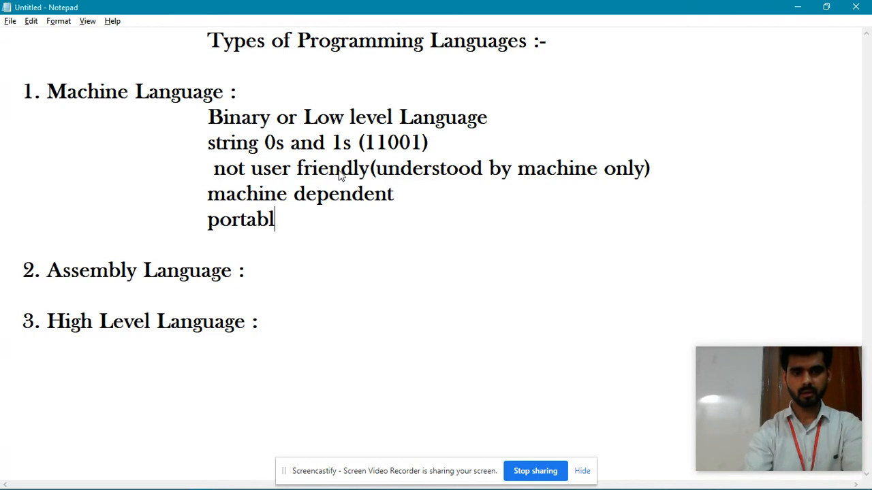
{"action": "type", "text": "e"}
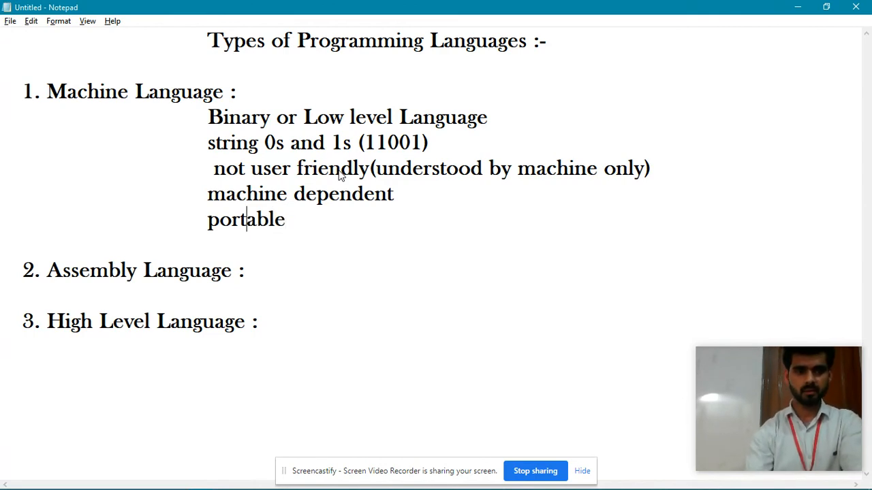
{"action": "type", "text": "not"}
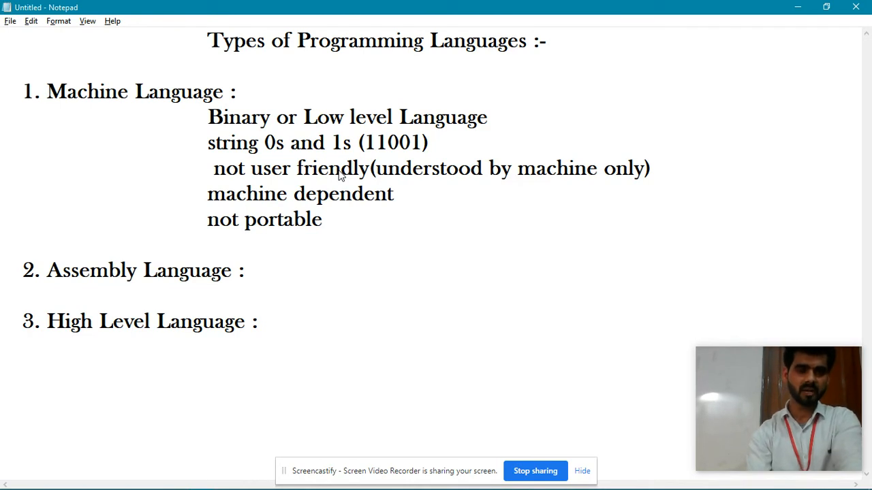
{"action": "mouse_move", "coordinate": [384, 188]}
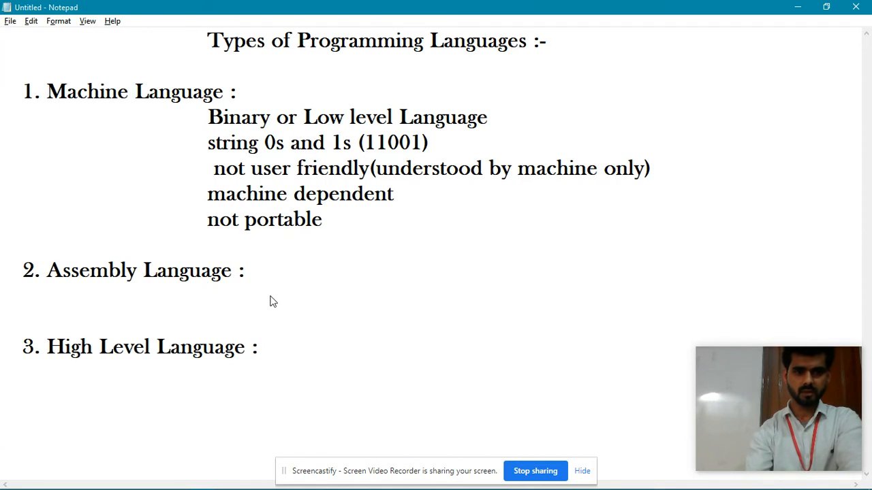
- Place the cursor on the empty line beneath the Assembly Language heading
{"action": "left_click", "coordinate": [207, 299]}
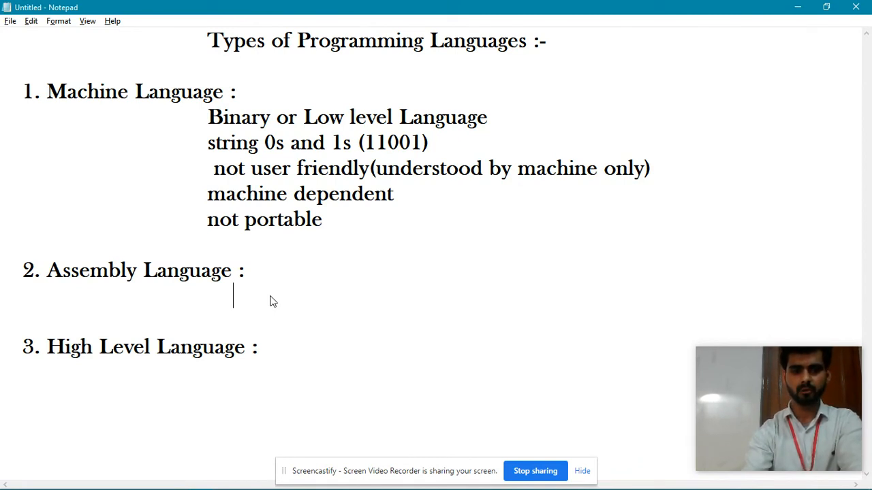
- Write 'used mnemonic codes in place of 0s and 1s', correcting the misspelled 'mneminic'
{"action": "type", "text": "u"}
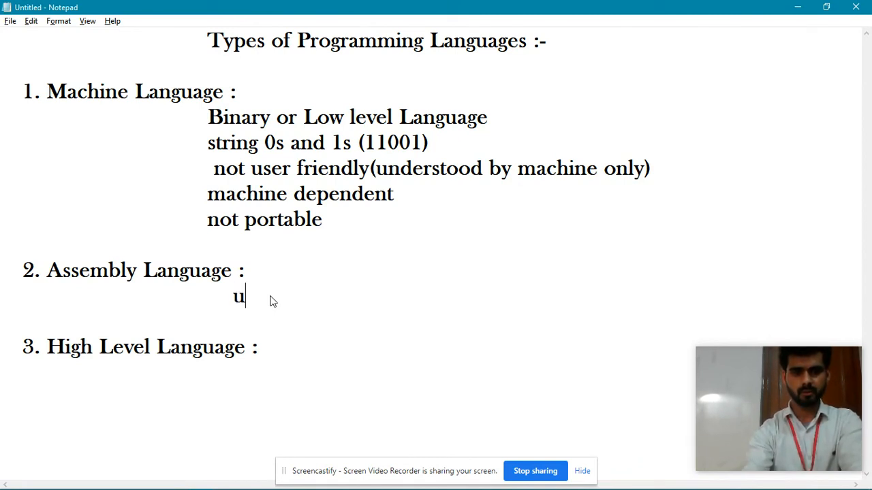
{"action": "type", "text": "sed m"}
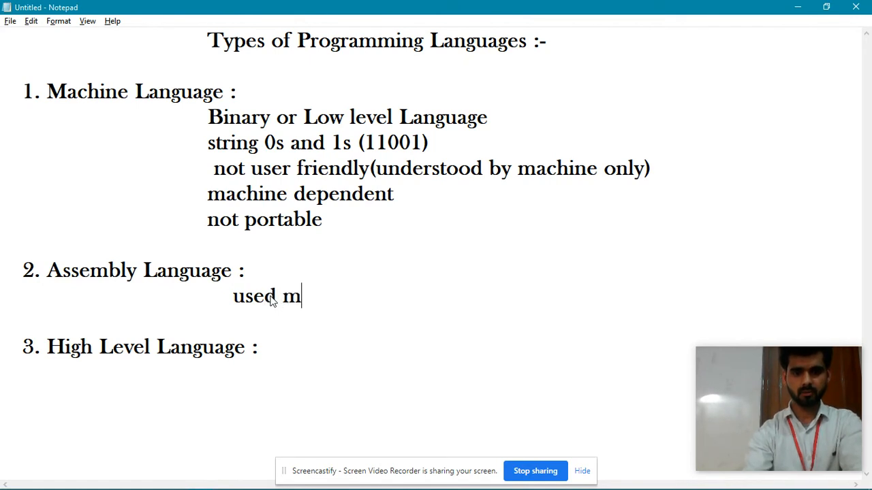
{"action": "type", "text": "neminic"}
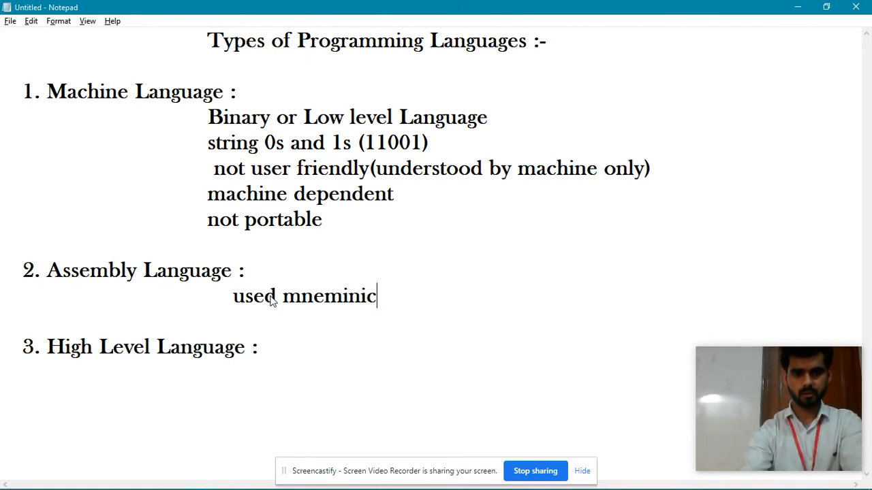
{"action": "key", "text": "backspace"}
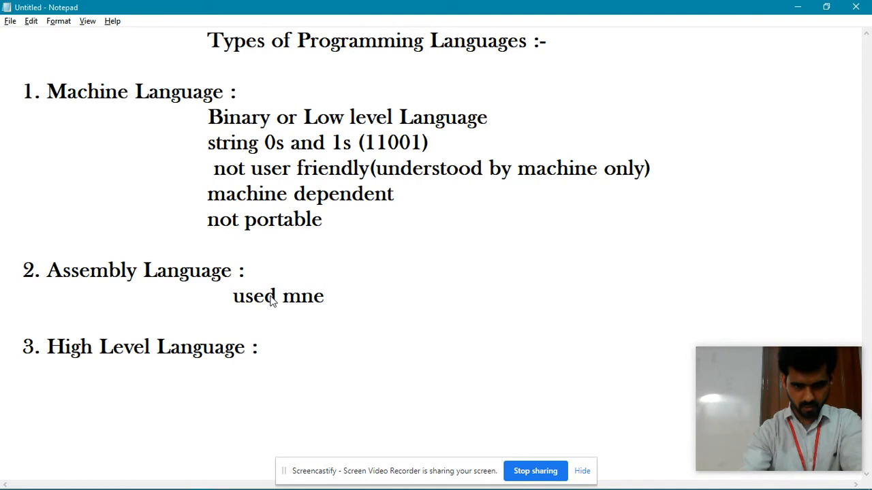
{"action": "type", "text": "monic"}
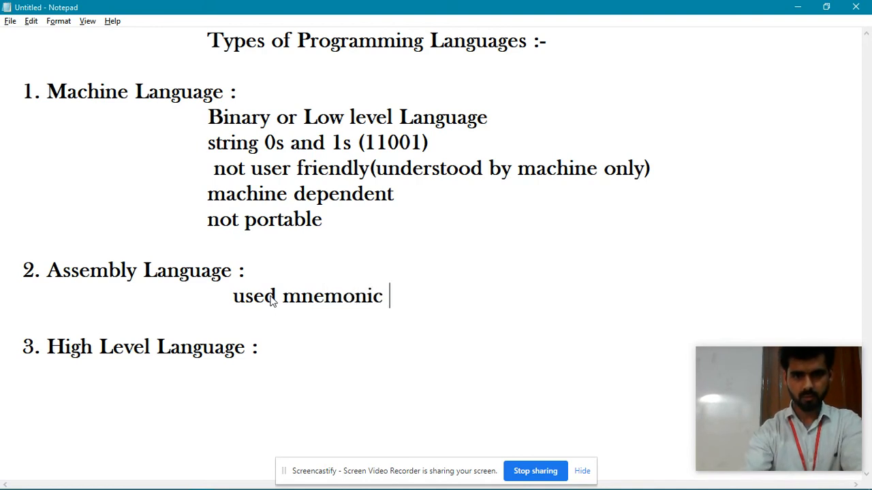
{"action": "type", "text": "codes in place o"}
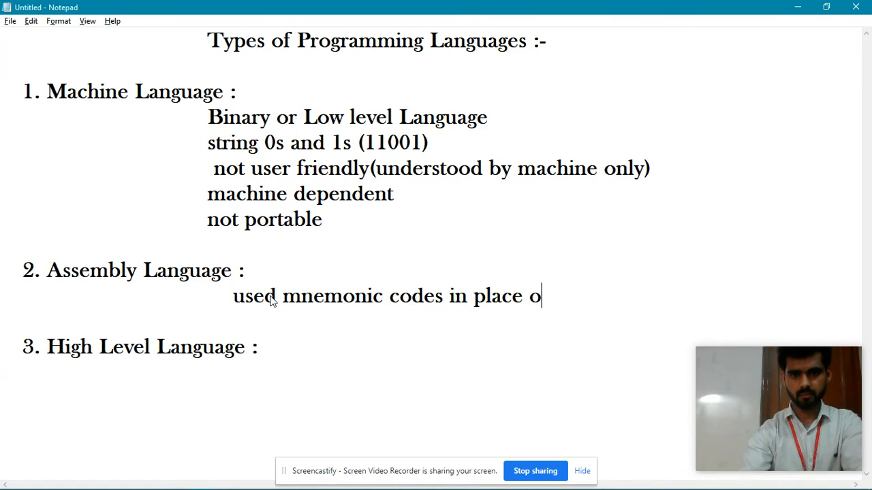
{"action": "type", "text": "f 0"}
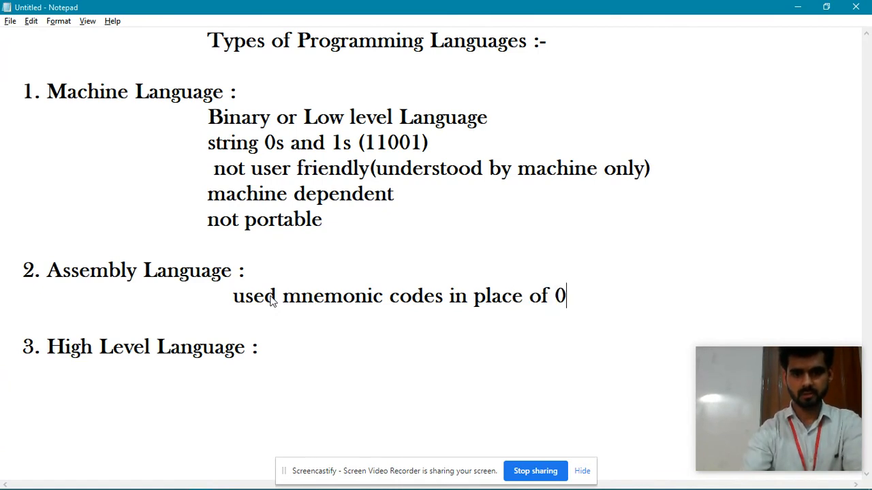
{"action": "type", "text": "s and"}
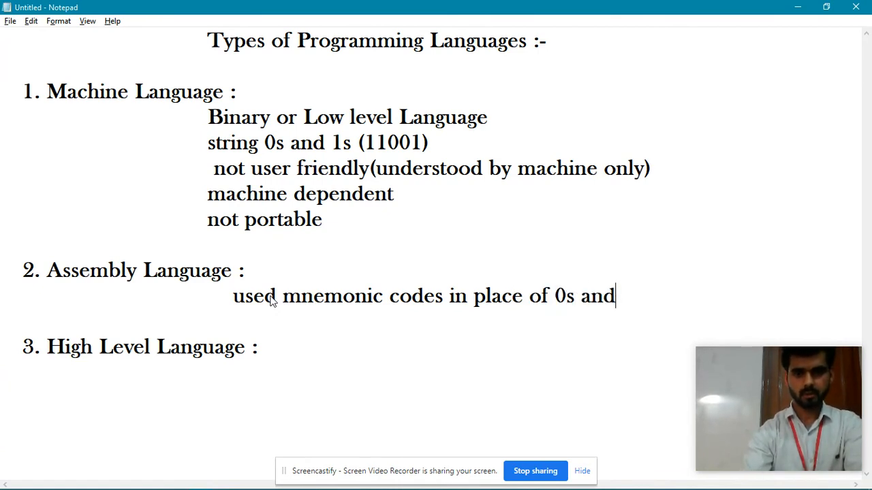
{"action": "type", "text": "1st"}
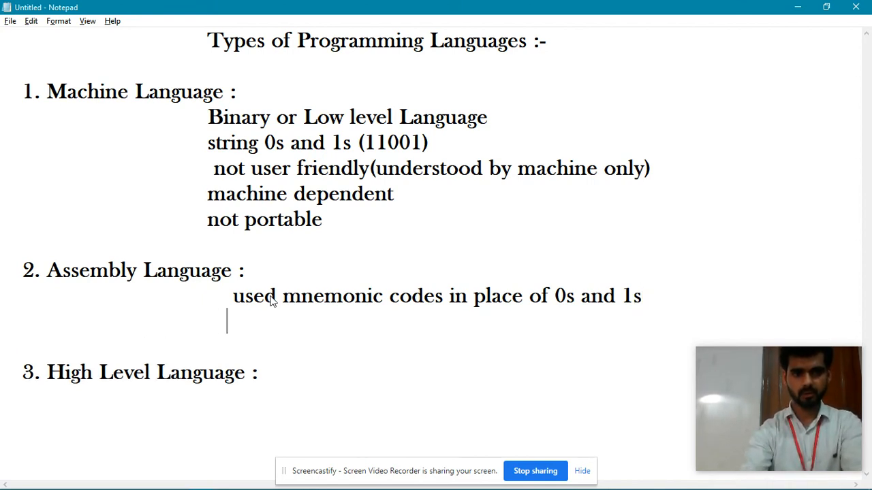
- Write 'ADD for Addition' and 'SUB for Subtraction' on separate lines, then start a new line
{"action": "type", "text": "ADD"}
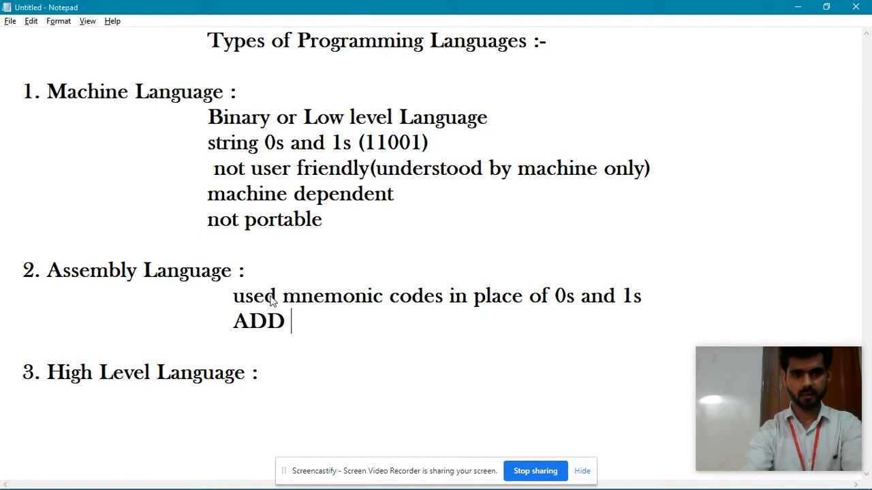
{"action": "type", "text": "for Addition'"}
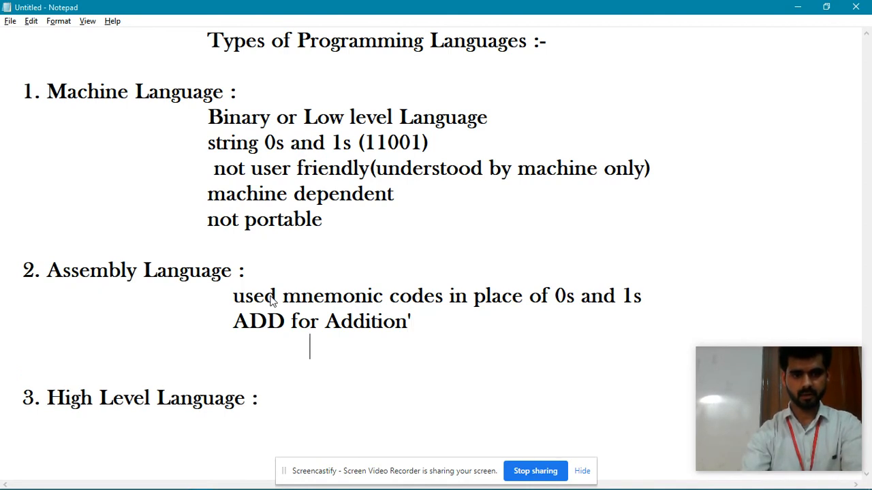
{"action": "type", "text": "S"}
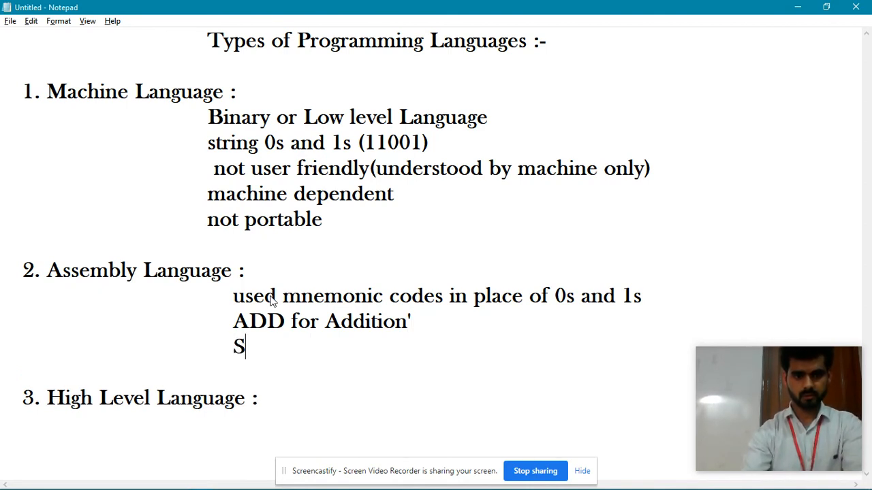
{"action": "type", "text": "UB"}
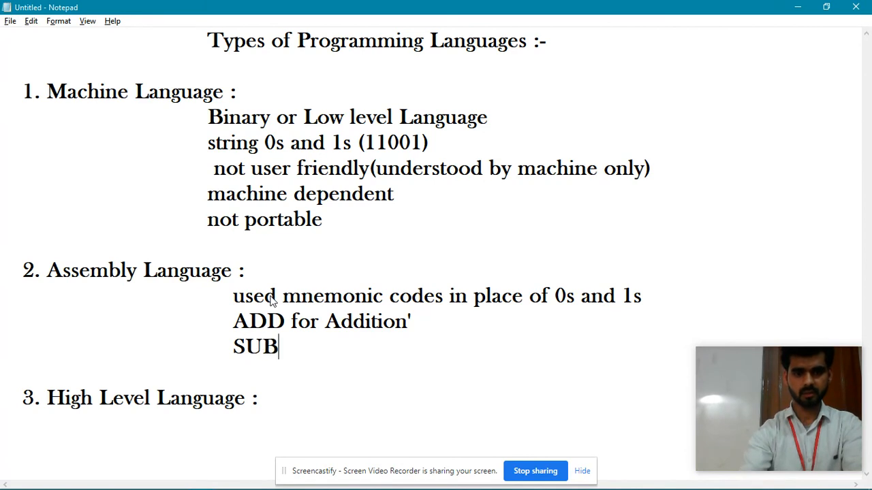
{"action": "key", "text": "Backspace"}
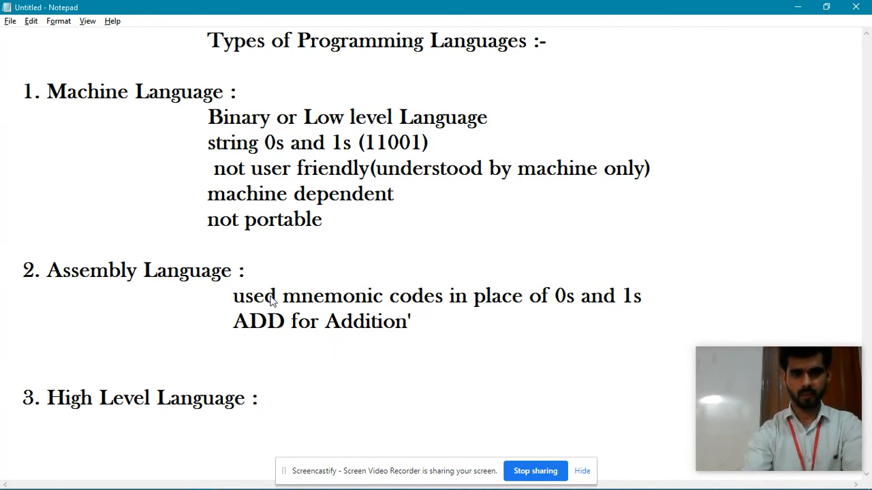
{"action": "type", "text": "SUB for Subtract"}
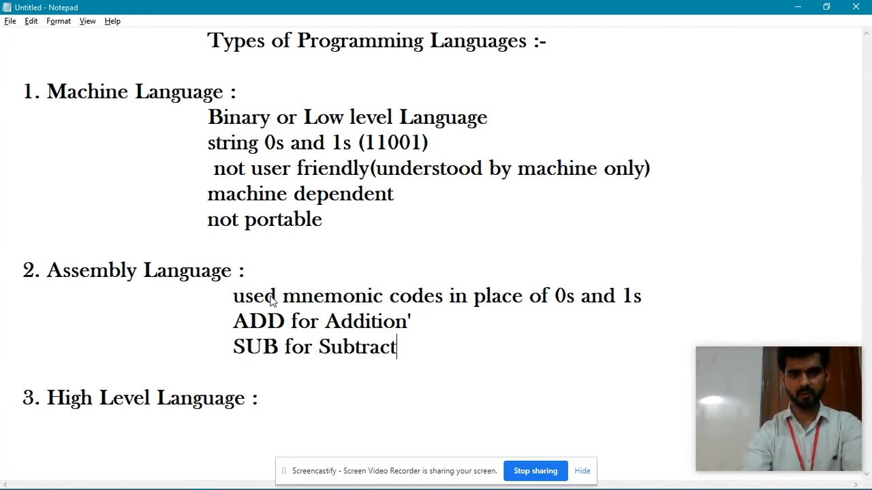
{"action": "type", "text": "ion"}
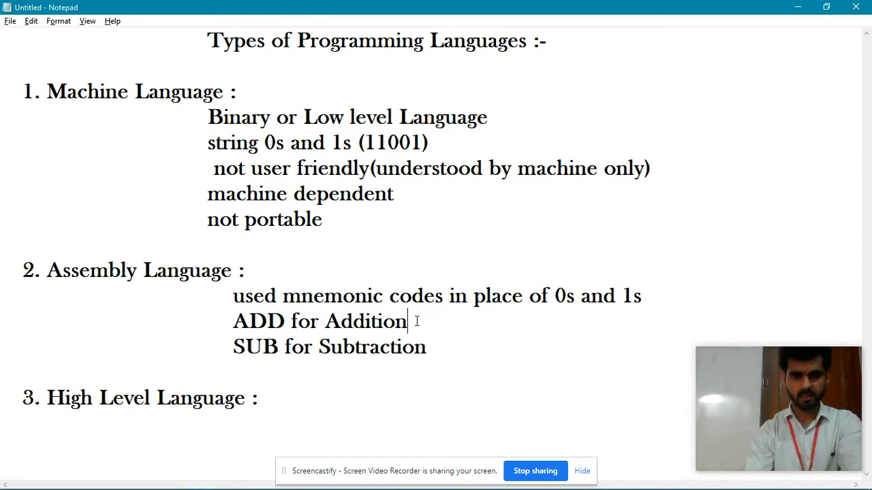
{"action": "left_click", "coordinate": [427, 348]}
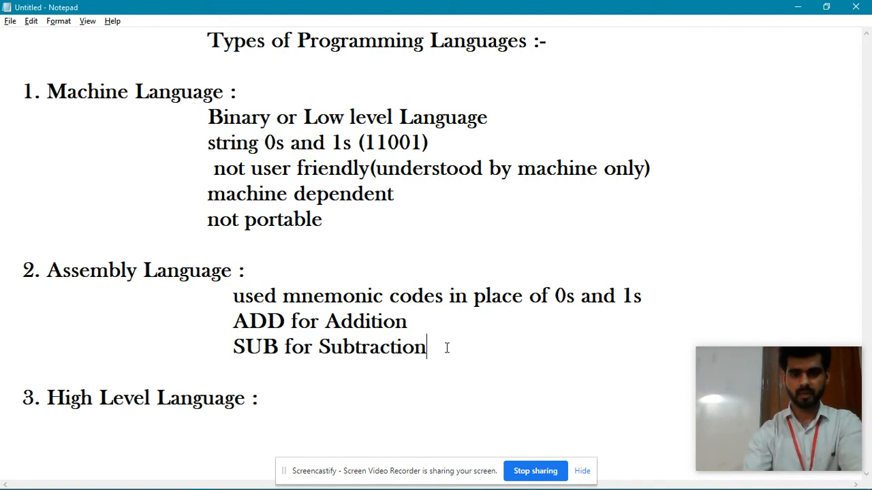
{"action": "key", "text": "enter"}
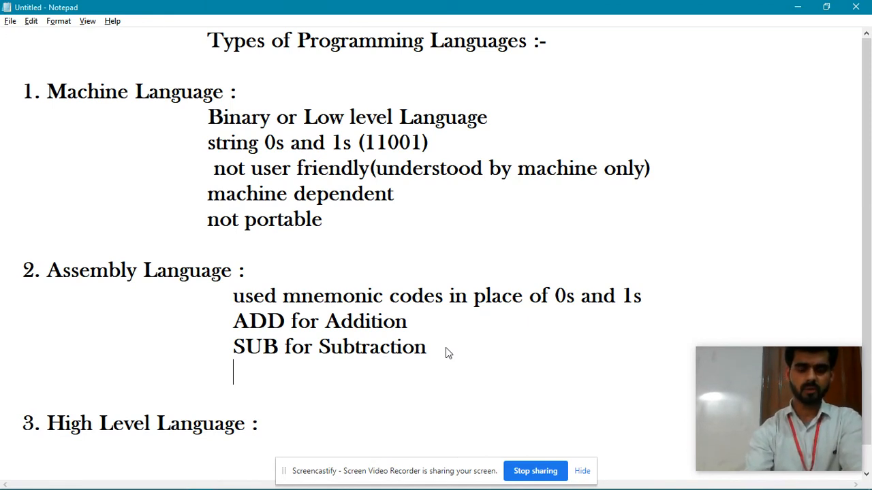
- Write 'easy to debug than ML' as the next Assembly Language point
{"action": "type", "text": "easy to deg"}
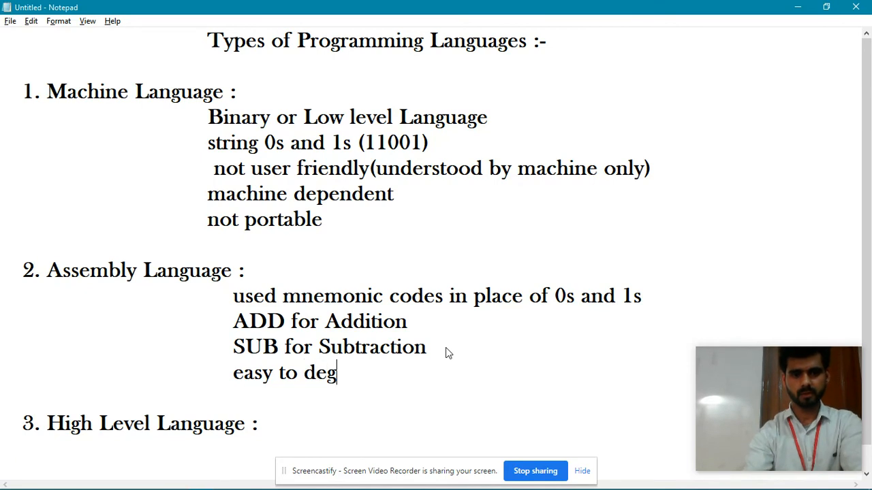
{"action": "type", "text": "ug"}
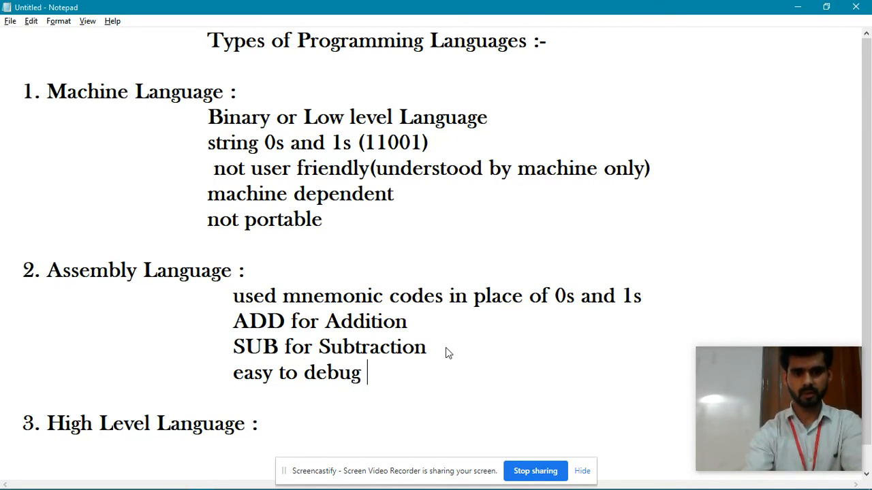
{"action": "type", "text": "than ML"}
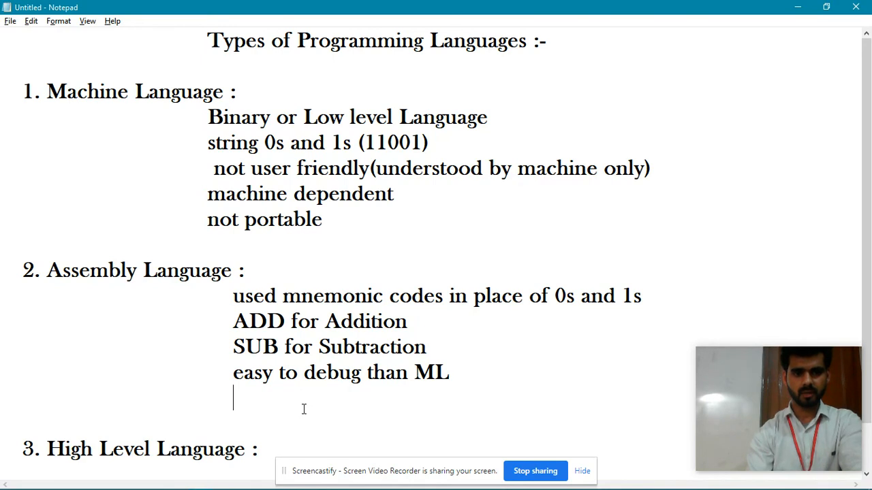
- Write 'used for limited time' as the final Assembly Language point
{"action": "scroll", "scroll_direction": "down", "scroll_amount": 3}
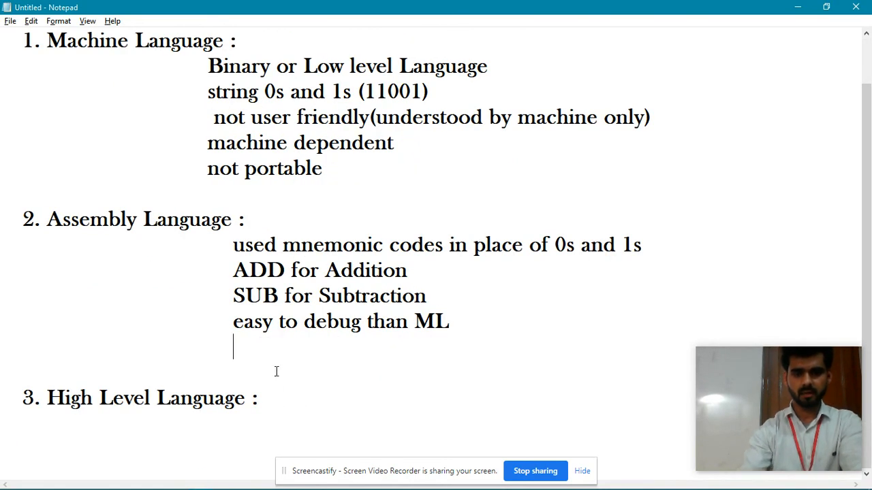
{"action": "type", "text": "used for l"}
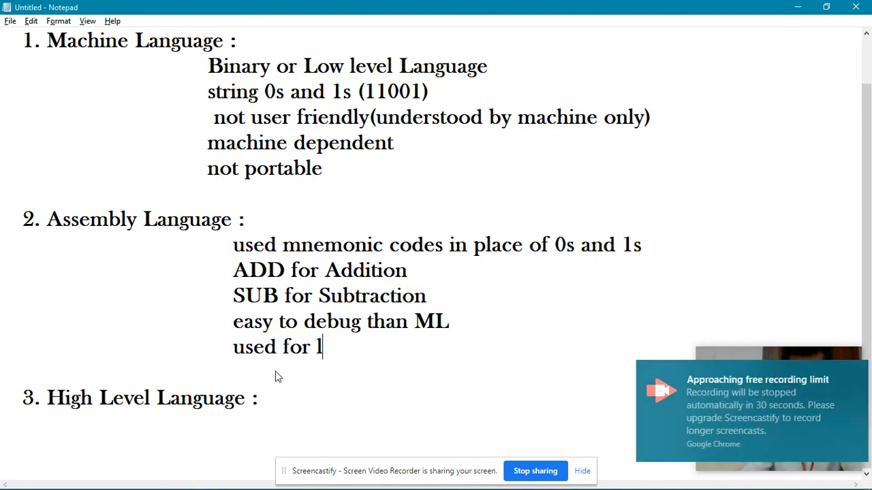
{"action": "type", "text": "imited"}
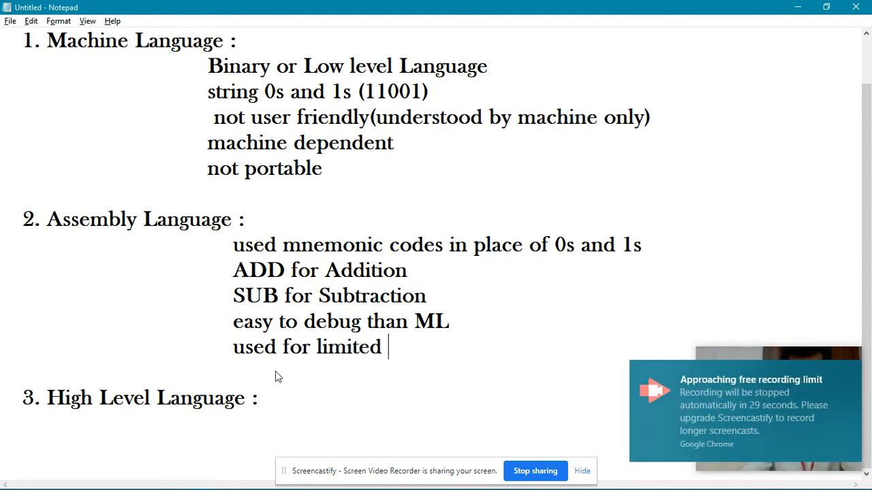
{"action": "type", "text": "time"}
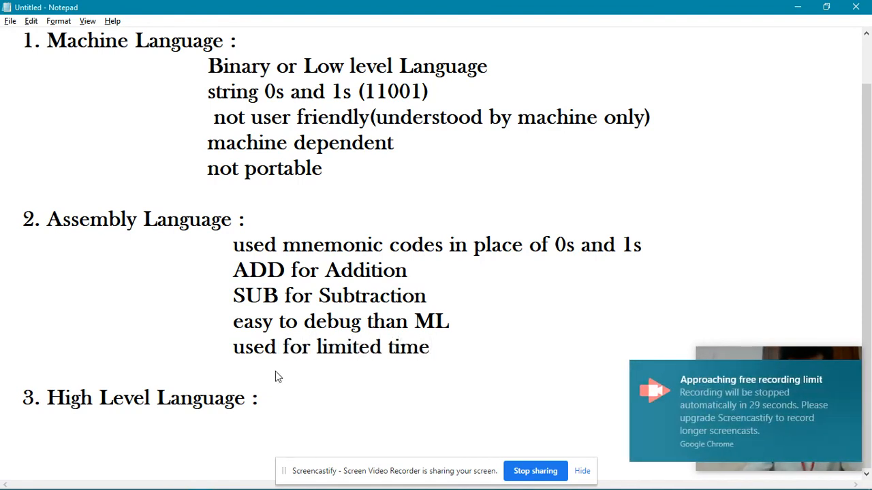